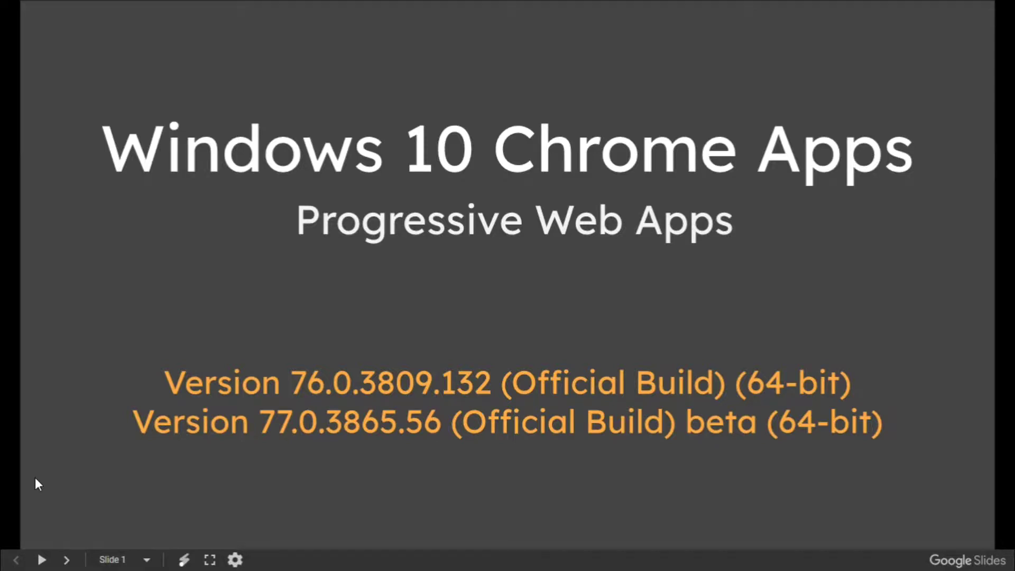
mouse_move(308, 241)
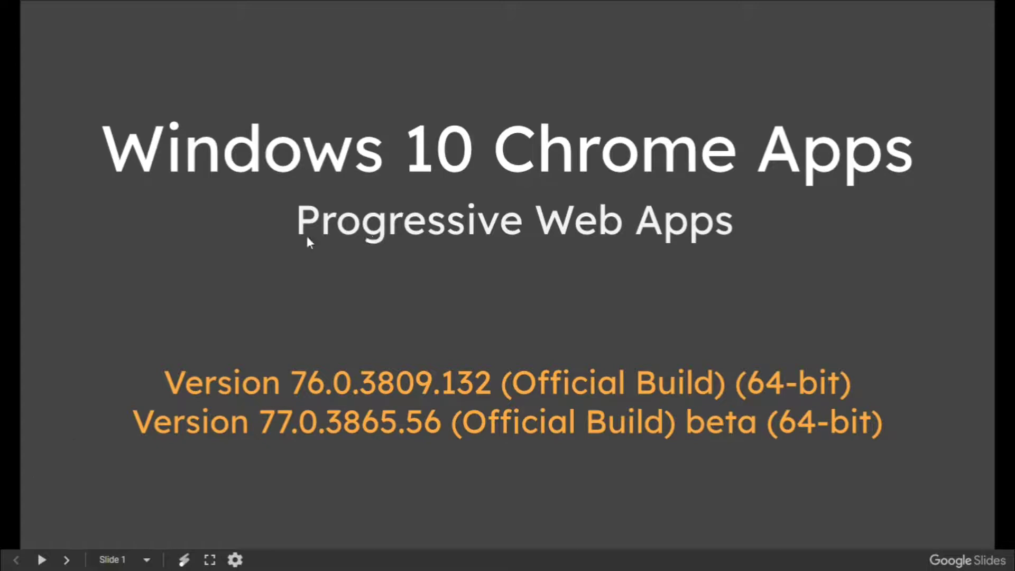
mouse_move(76, 404)
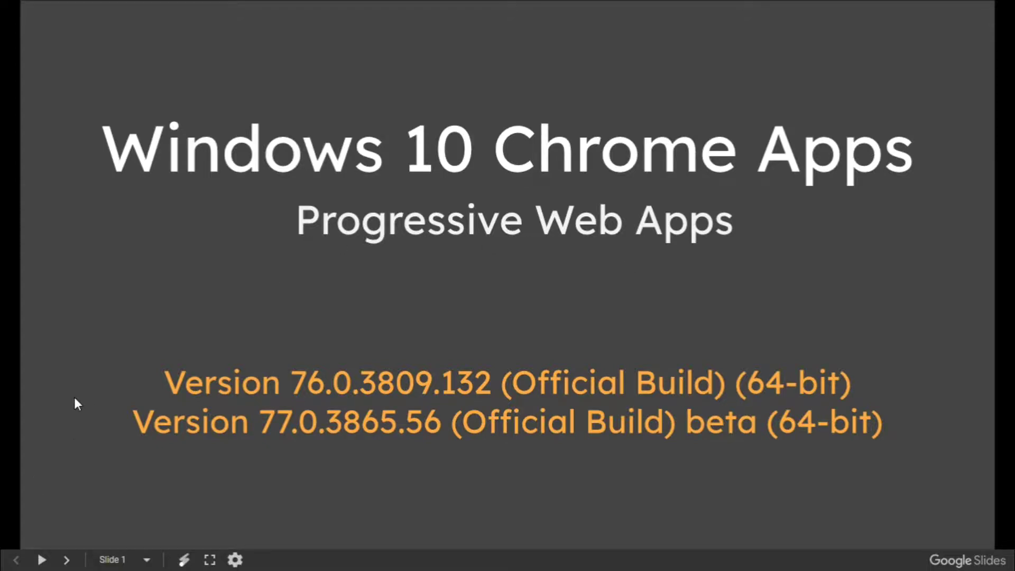
Step: Advance from the title slide to slide 2 with Chrome's install-app plus icon
left_click(67, 560)
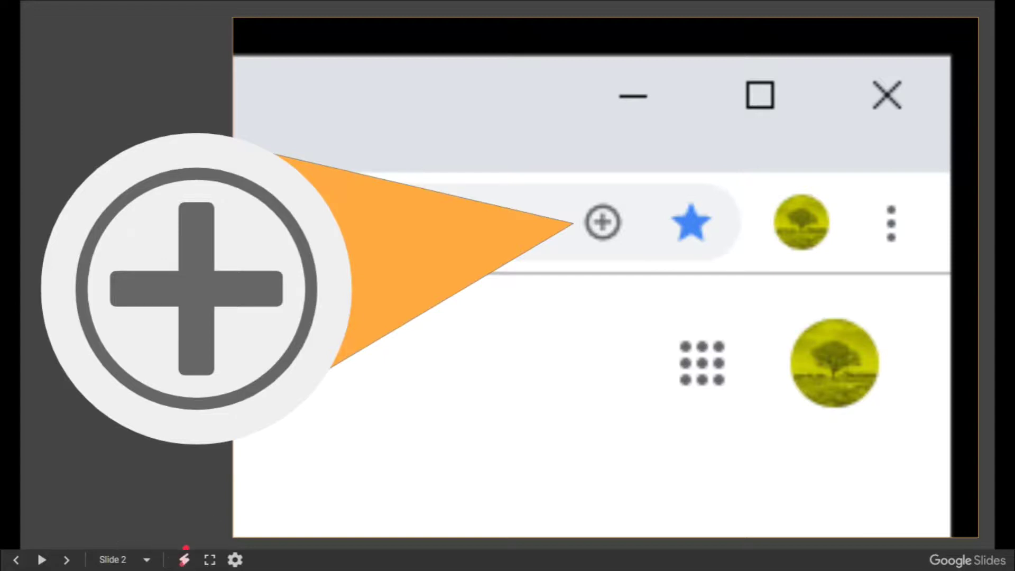
Step: Advance two slides to the photos.google.com Install Google Photos slide
left_click(601, 223)
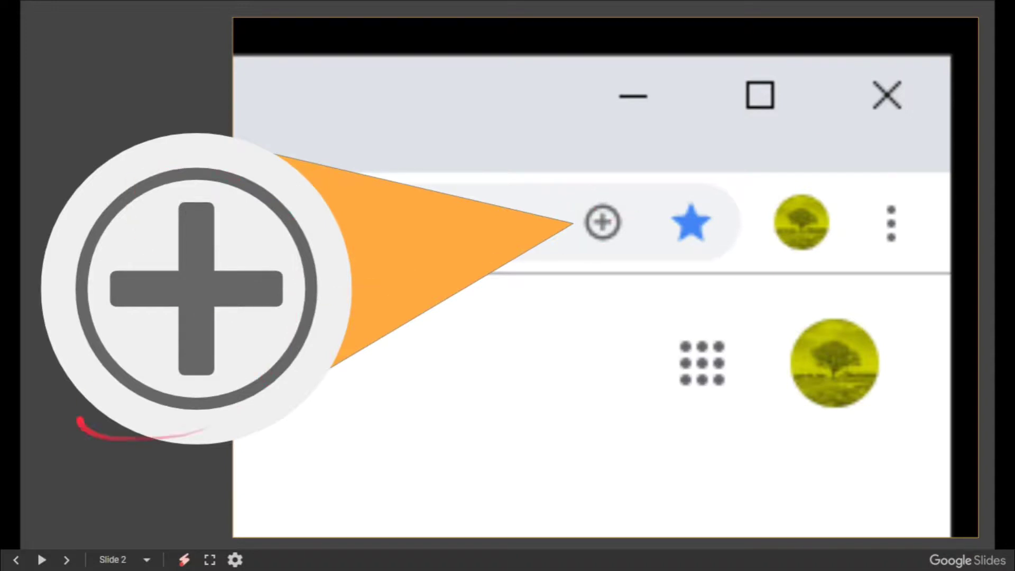
left_click(66, 560)
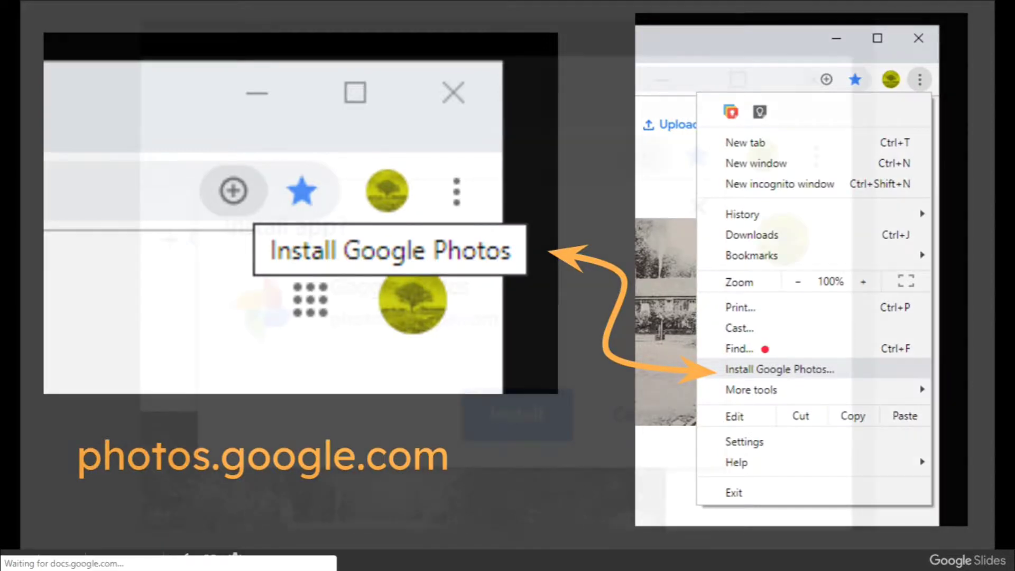
Step: Advance past the Install app confirmation to slide 5 with Google Photos in its own window
left_click(779, 369)
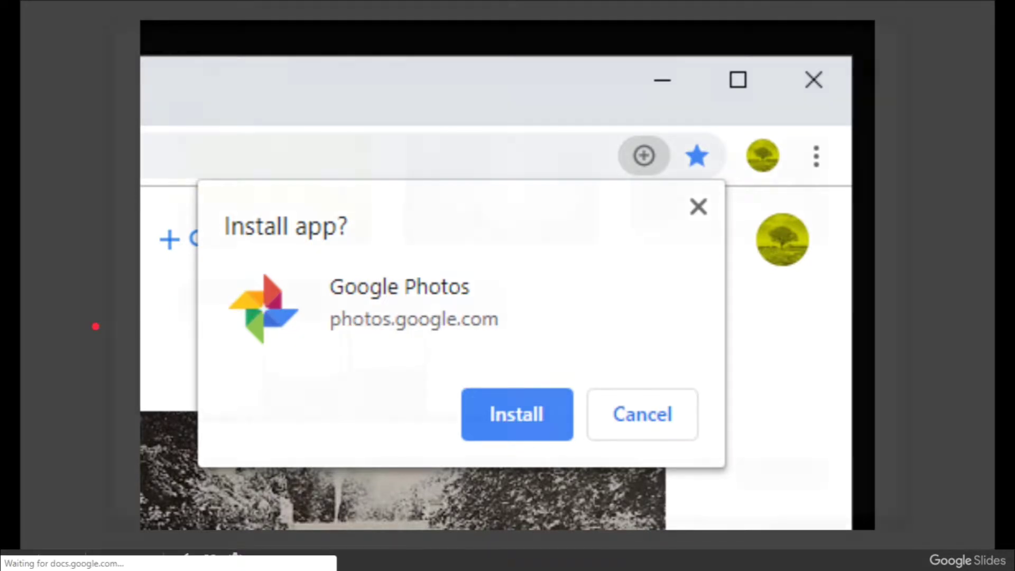
left_click(516, 414)
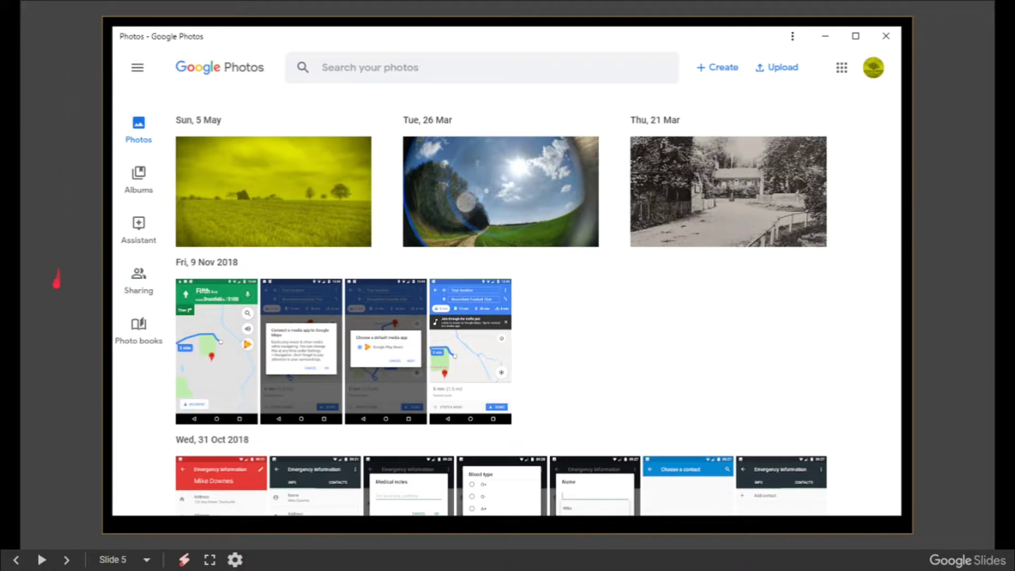
mouse_move(56, 285)
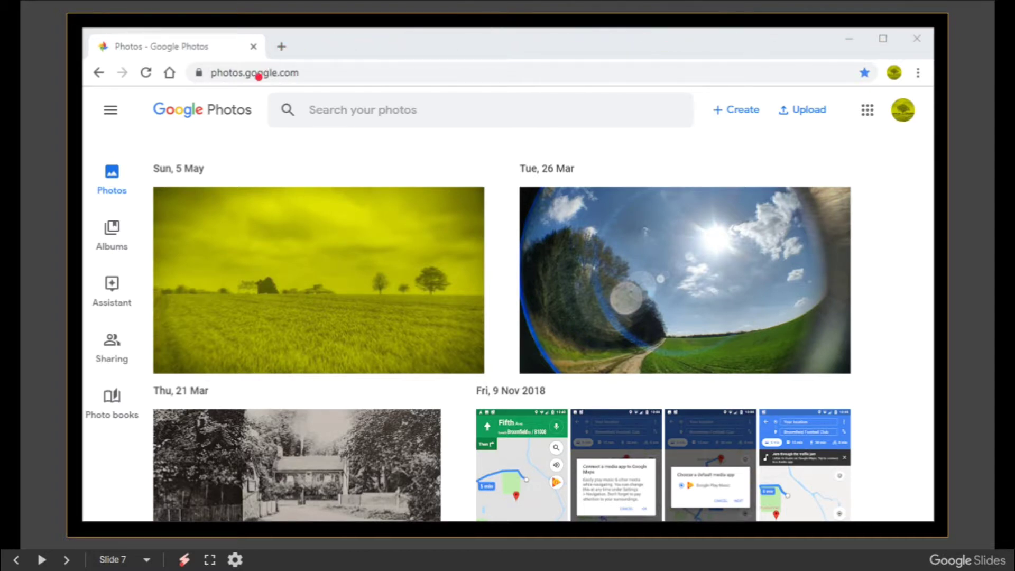
mouse_move(378, 78)
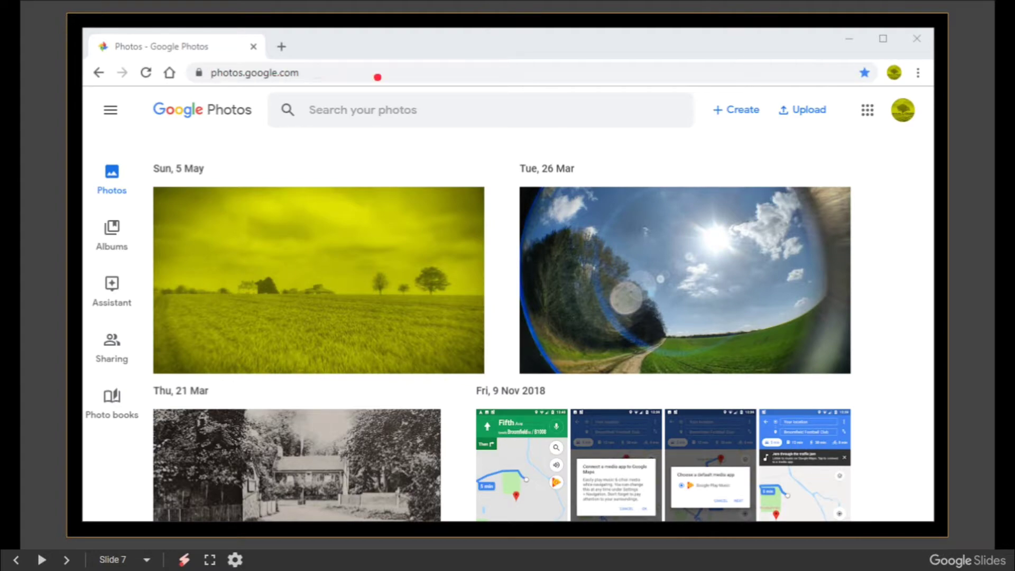
Step: Advance to slide 8 showing Google Photos back in its standalone app window
left_click(66, 559)
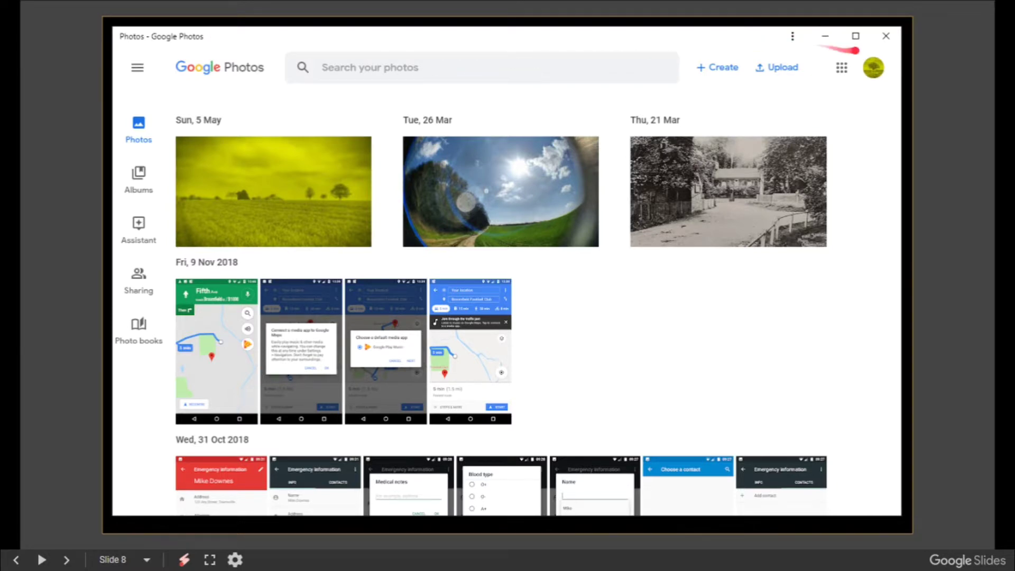
mouse_move(787, 47)
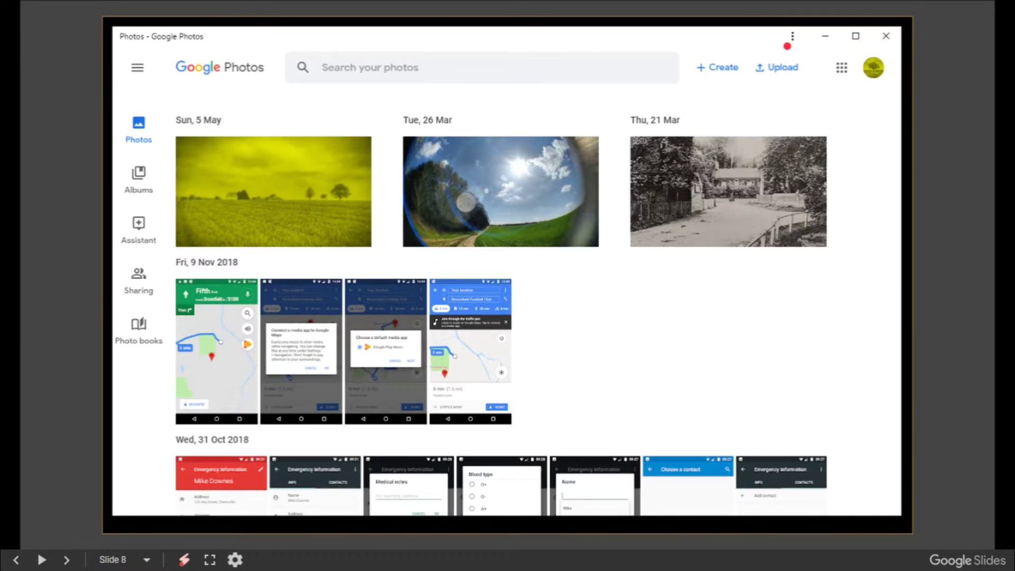
Step: Advance through the Google Maps uninstall slide to the desktop shortcuts slide
left_click(65, 559)
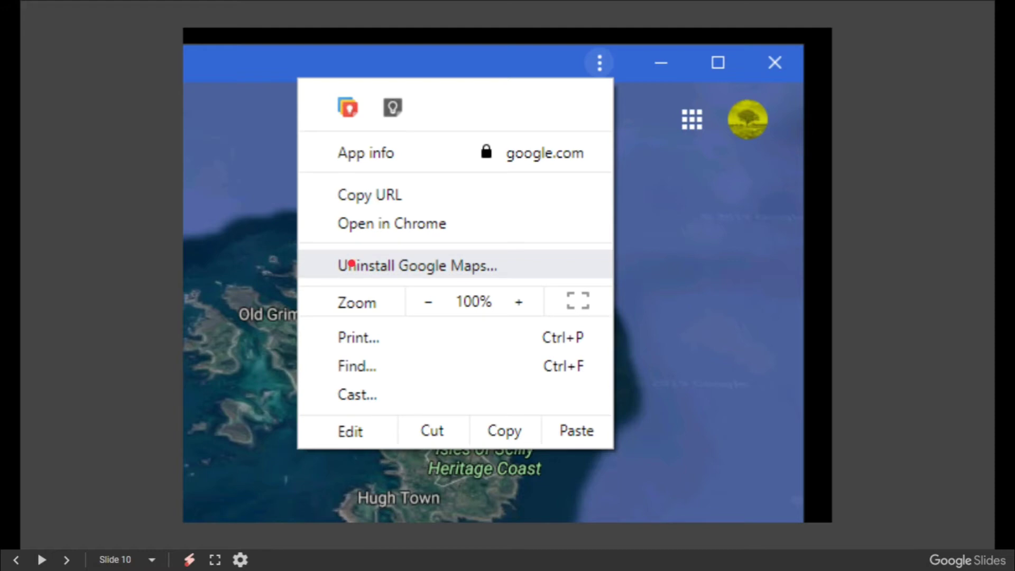
left_click(67, 559)
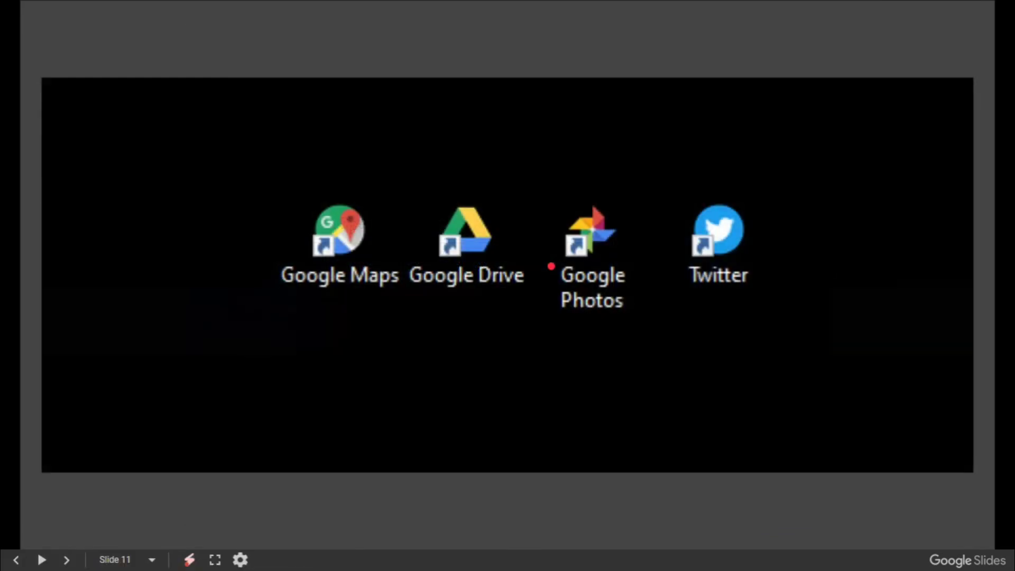
mouse_move(273, 379)
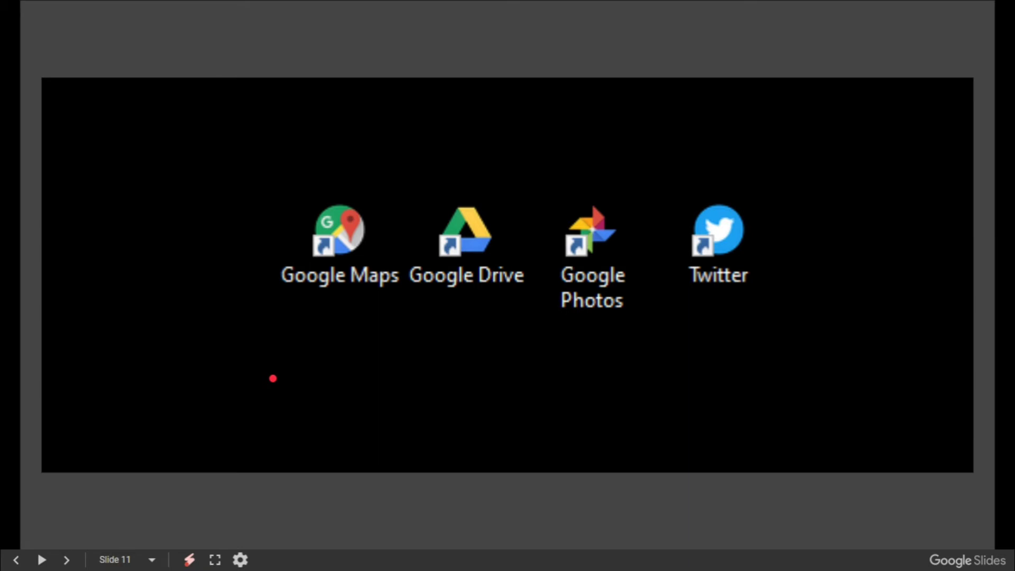
mouse_move(461, 326)
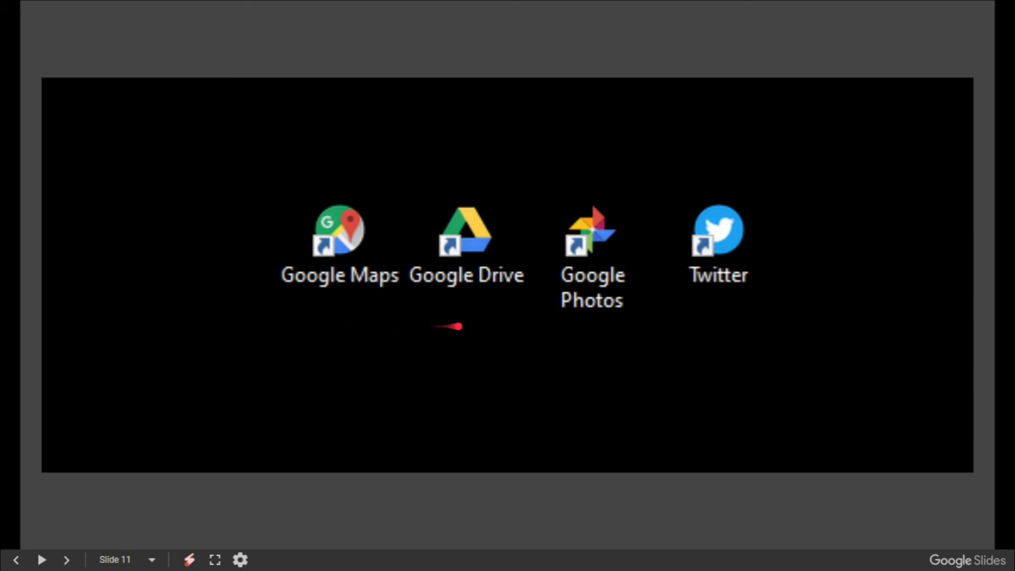
mouse_move(731, 341)
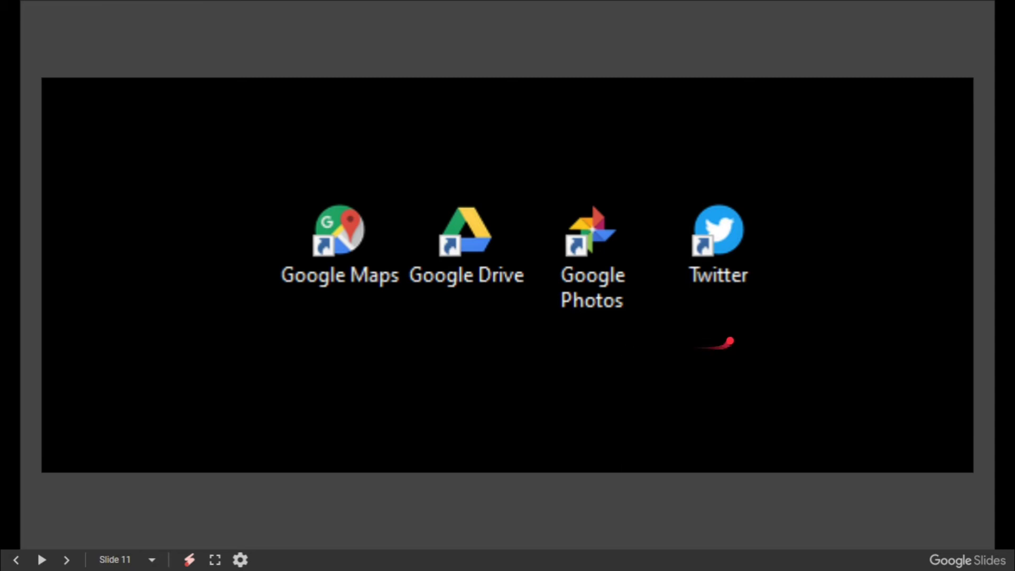
mouse_move(734, 332)
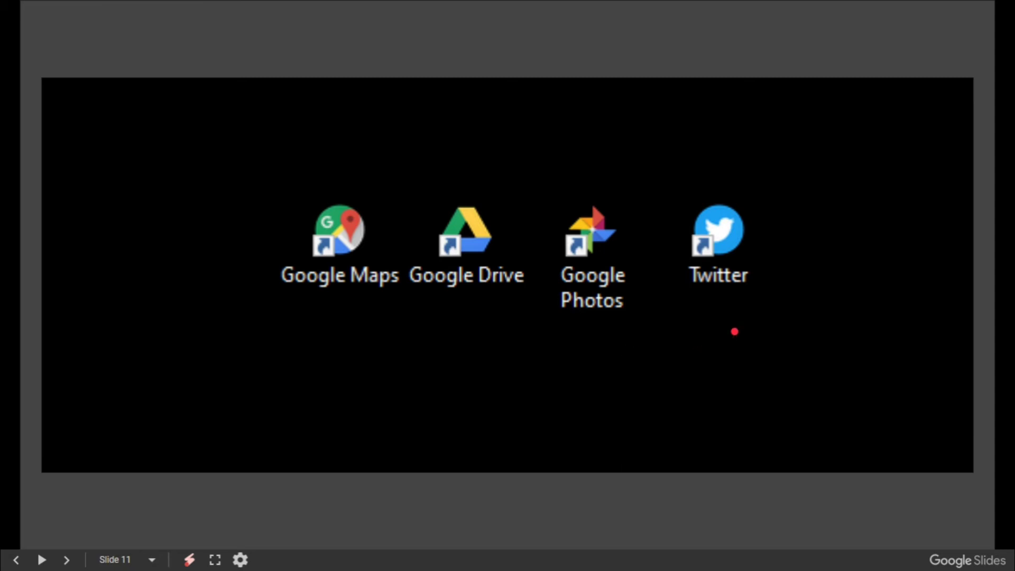
mouse_move(662, 359)
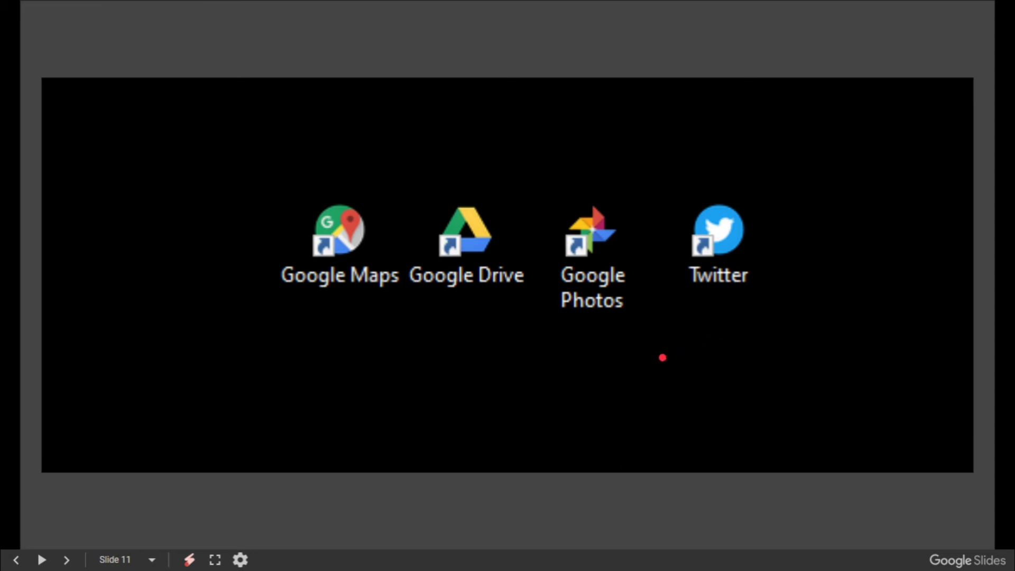